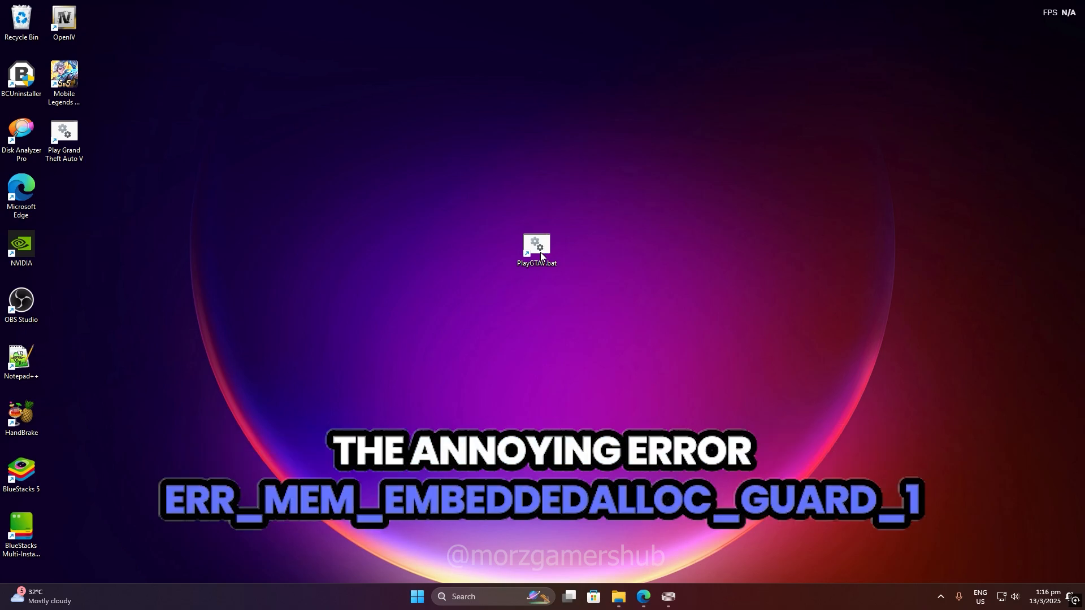
# - Launch the game via PlayGTAV.bat and dismiss the ERR_MEM_EMBEDDEDALLOC_GUARD_1 memory error
pyautogui.doubleClick(536, 248)
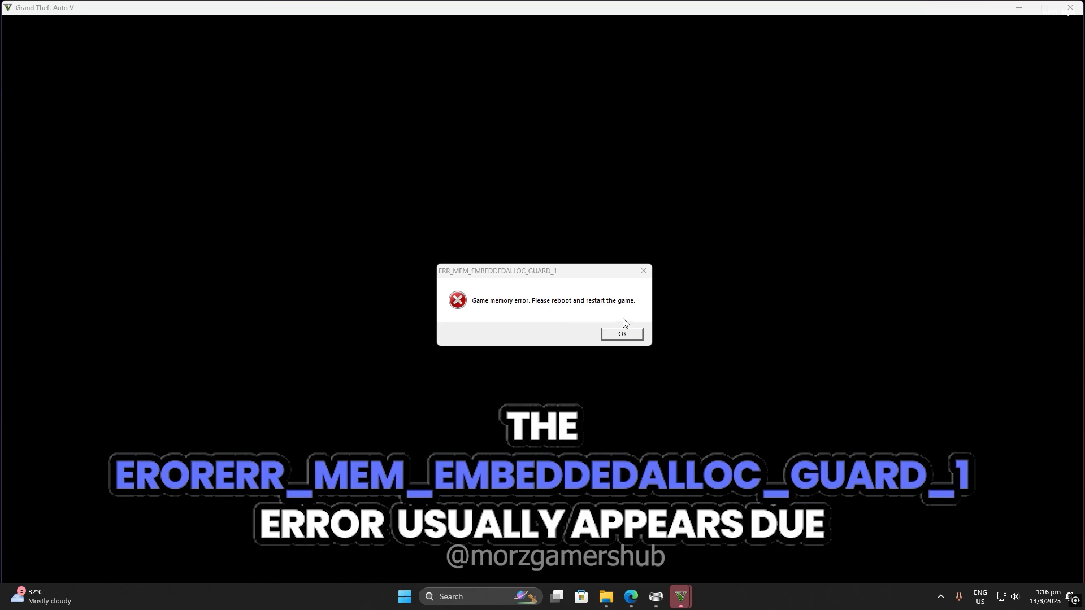
pyautogui.click(620, 334)
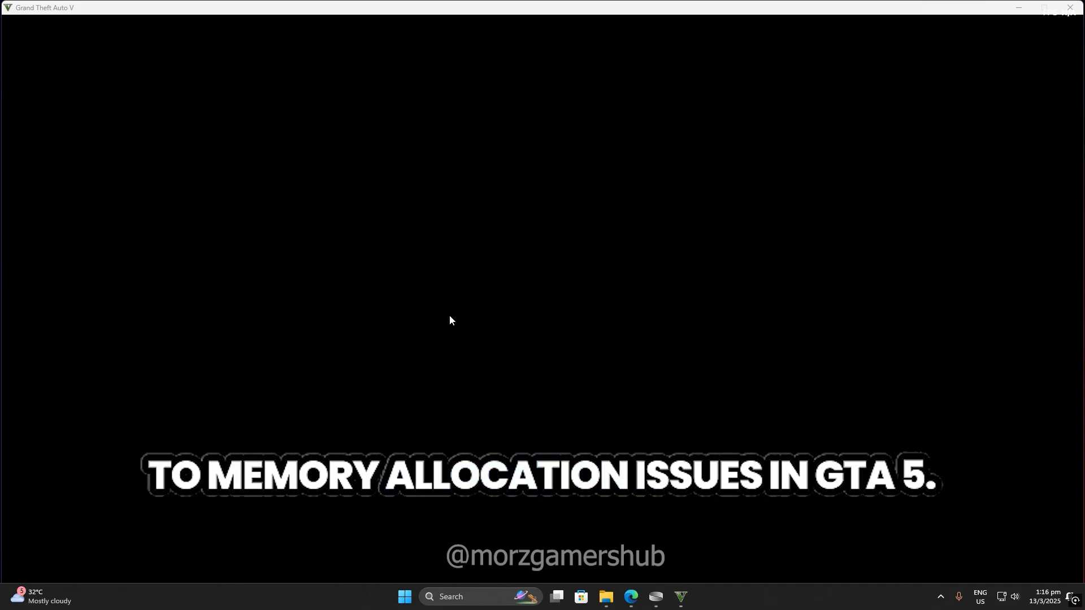
pyautogui.moveTo(504, 326)
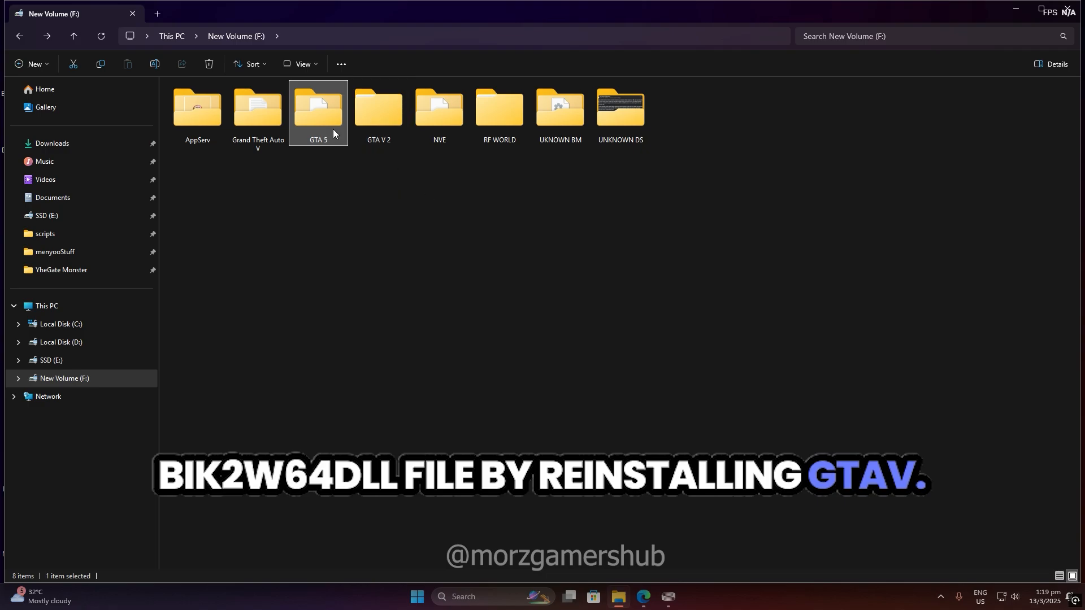
pyautogui.rightClick(195, 165)
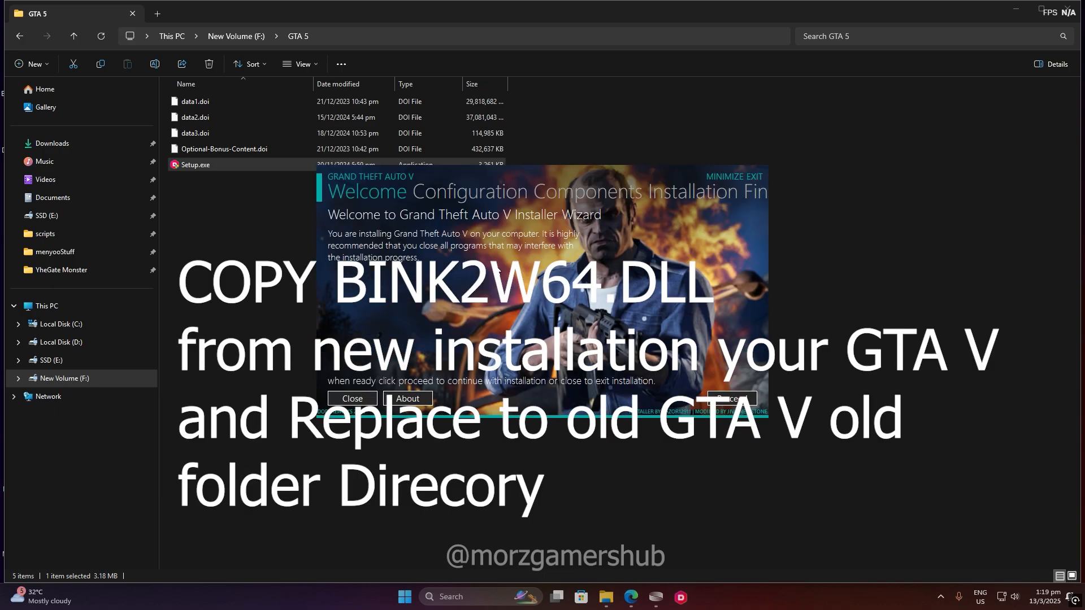
pyautogui.moveTo(731, 202)
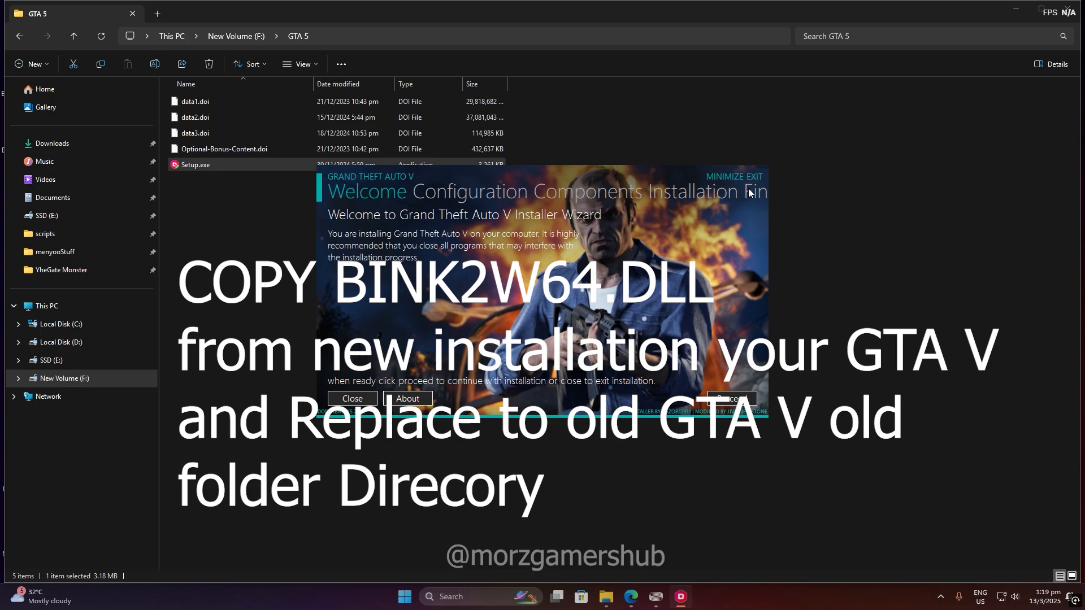
pyautogui.click(351, 399)
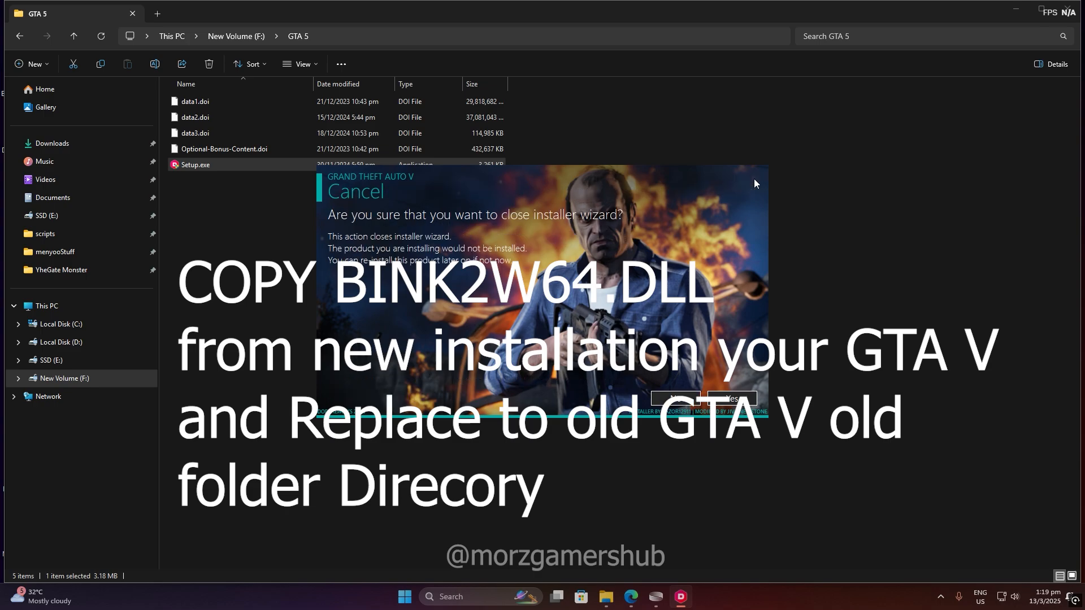
pyautogui.click(737, 398)
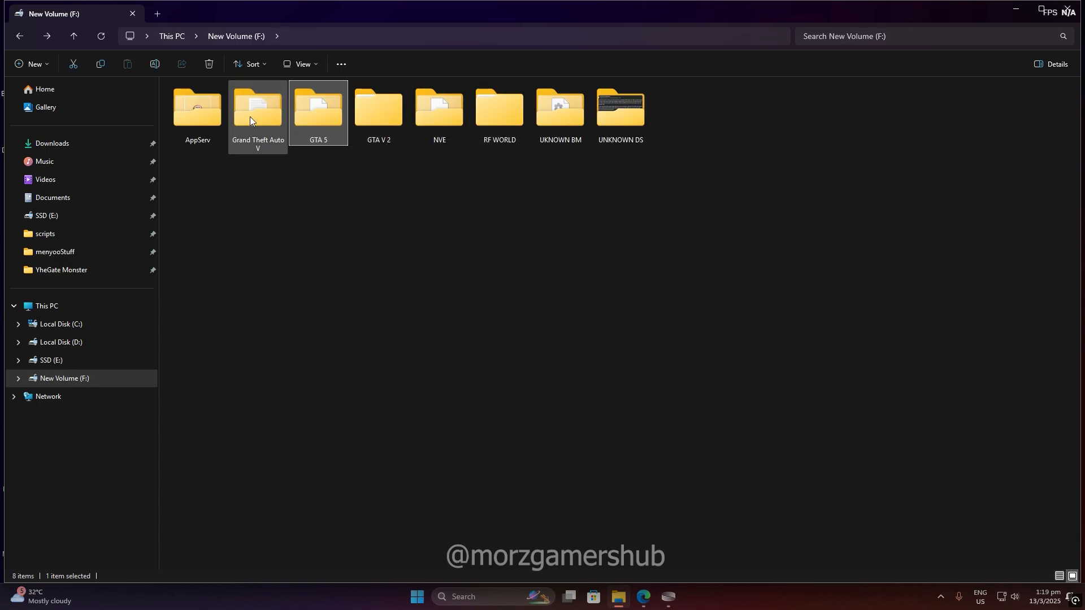
# - Copy bink2w64.dll from the fresh install inside the GTA V 2 folder
pyautogui.click(378, 109)
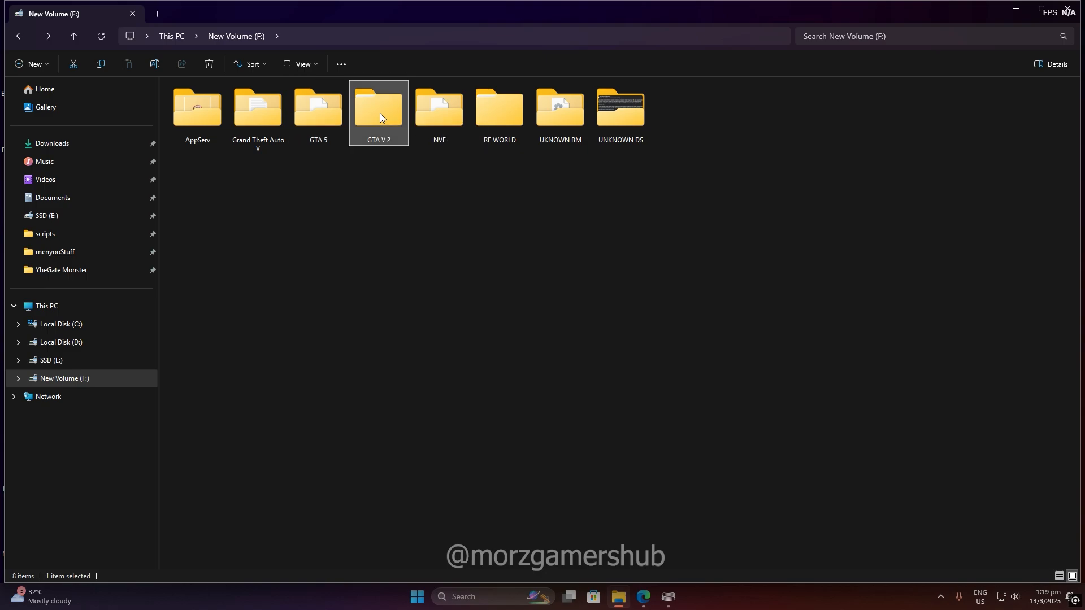
pyautogui.doubleClick(378, 109)
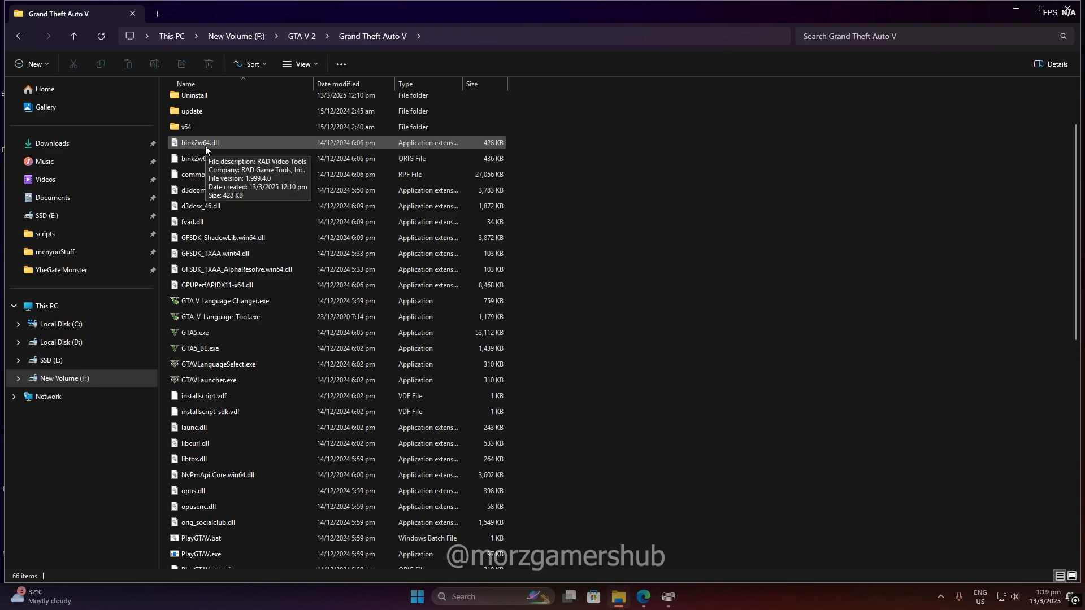
pyautogui.rightClick(201, 142)
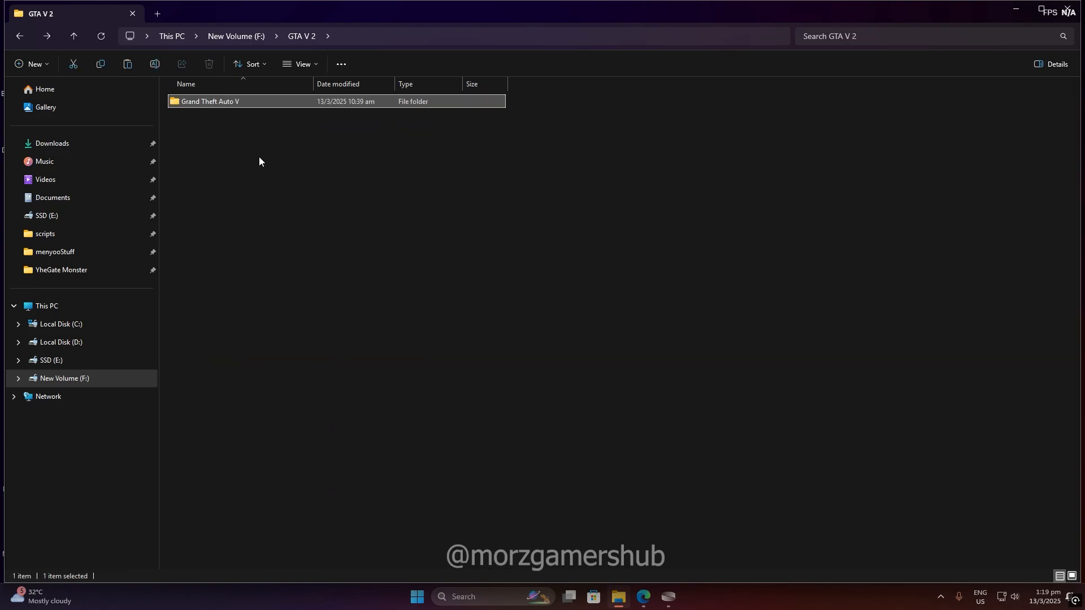
# - Return to the drive root and browse into the old F:\Grand Theft Auto V folder
pyautogui.click(73, 35)
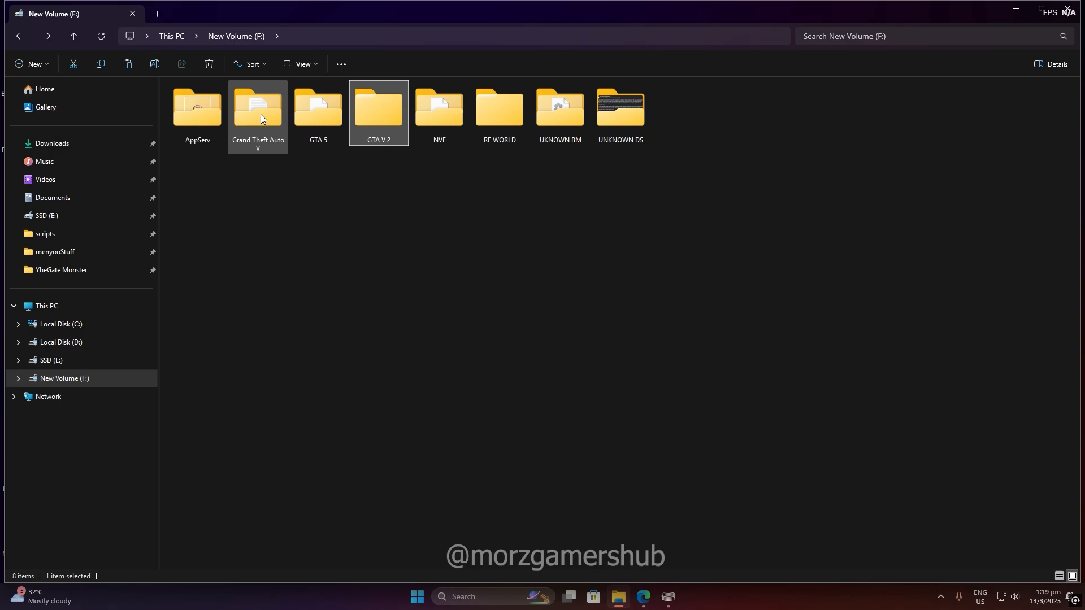
pyautogui.doubleClick(258, 108)
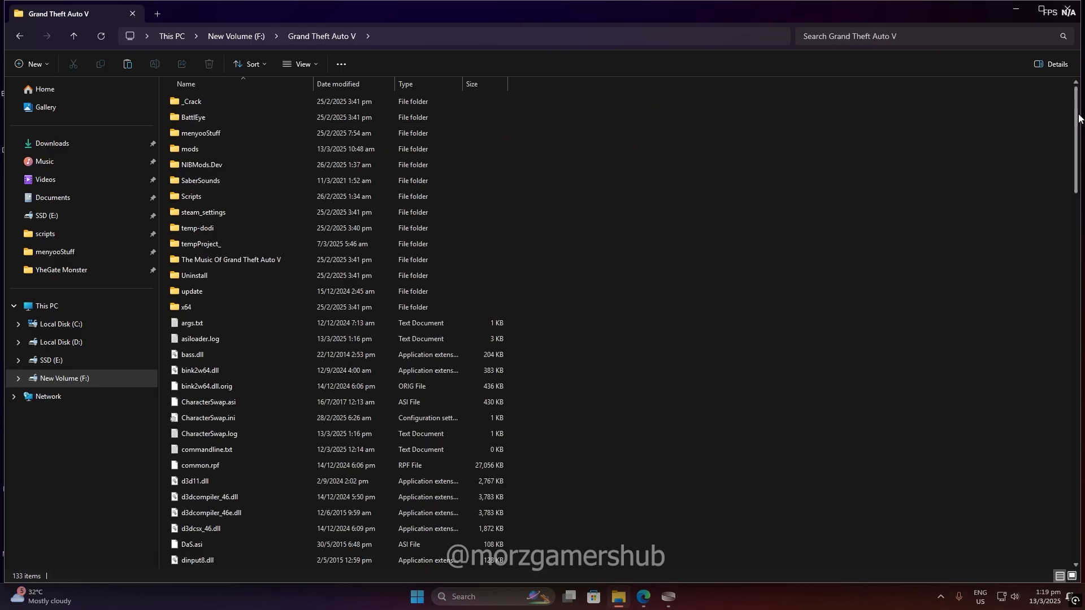
pyautogui.scroll(-3)
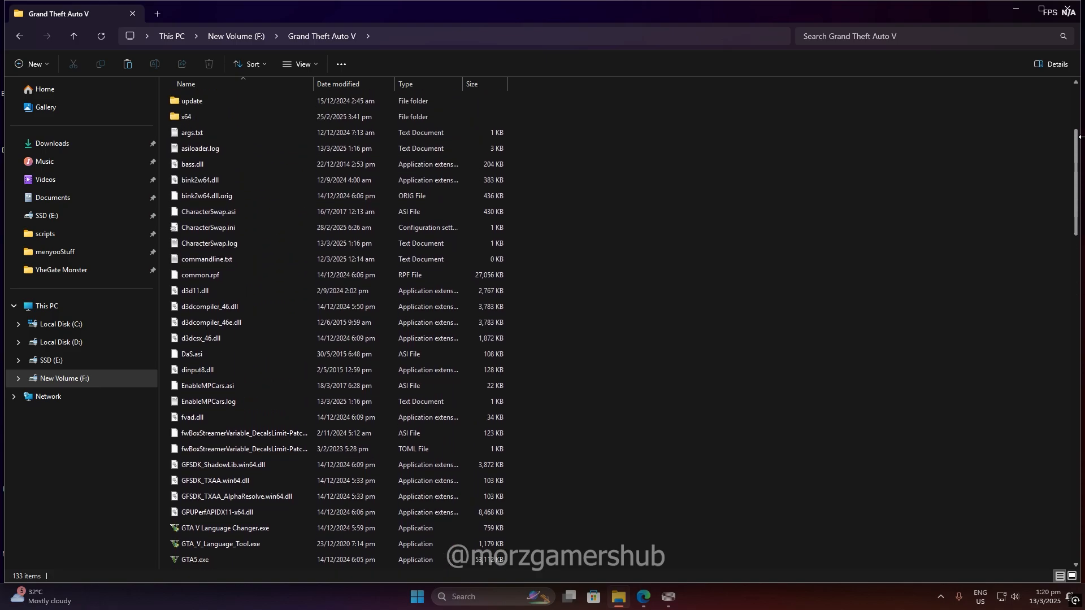
# - Paste bink2w64.dll replacing the existing file, then relaunch the game via PlayGTAV.bat
pyautogui.click(201, 180)
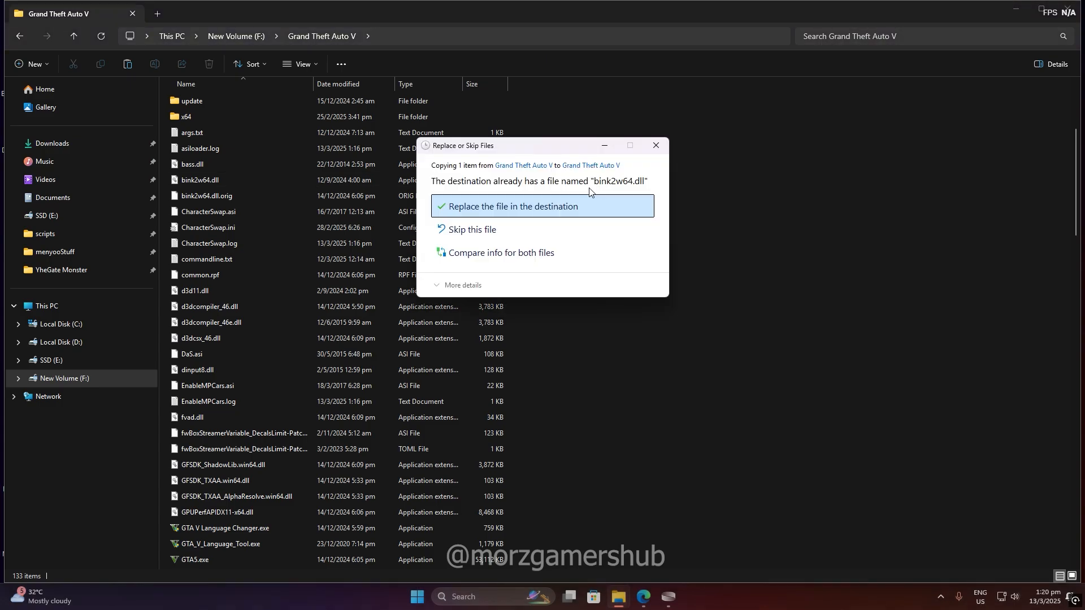
pyautogui.click(514, 206)
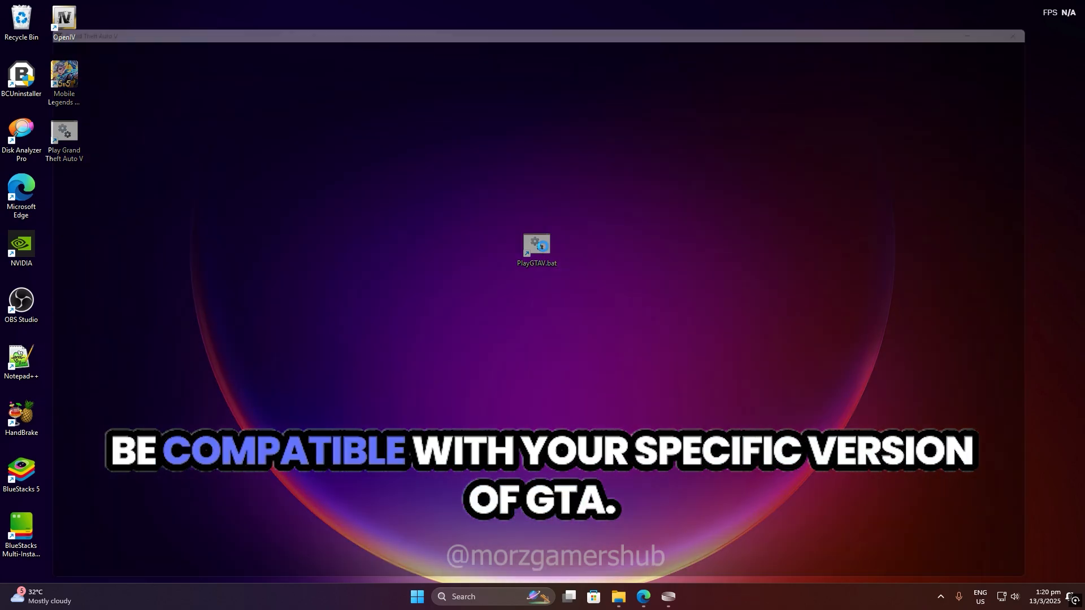
pyautogui.doubleClick(536, 245)
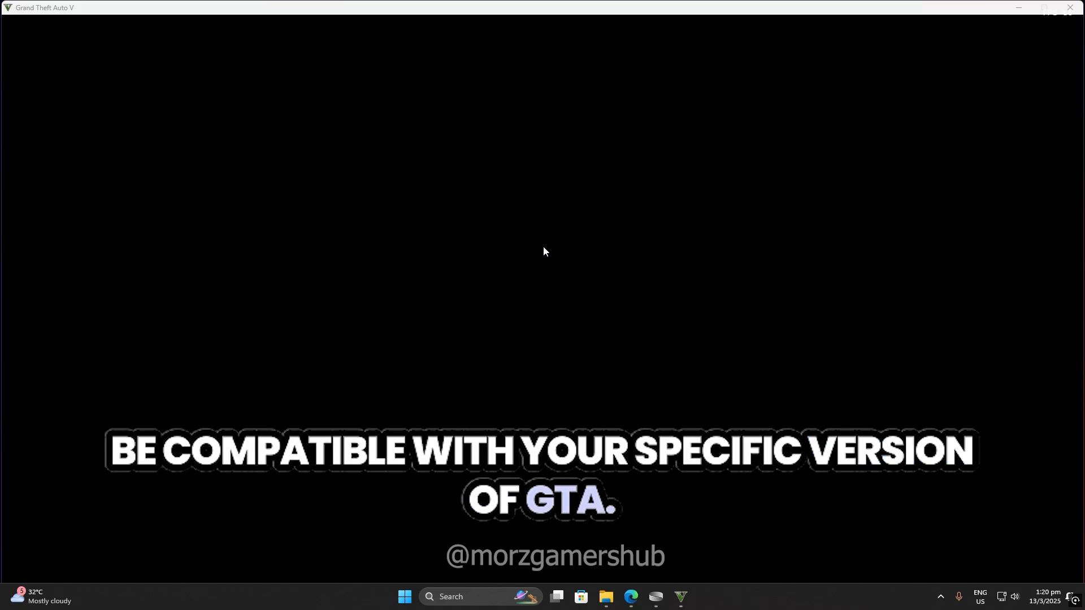